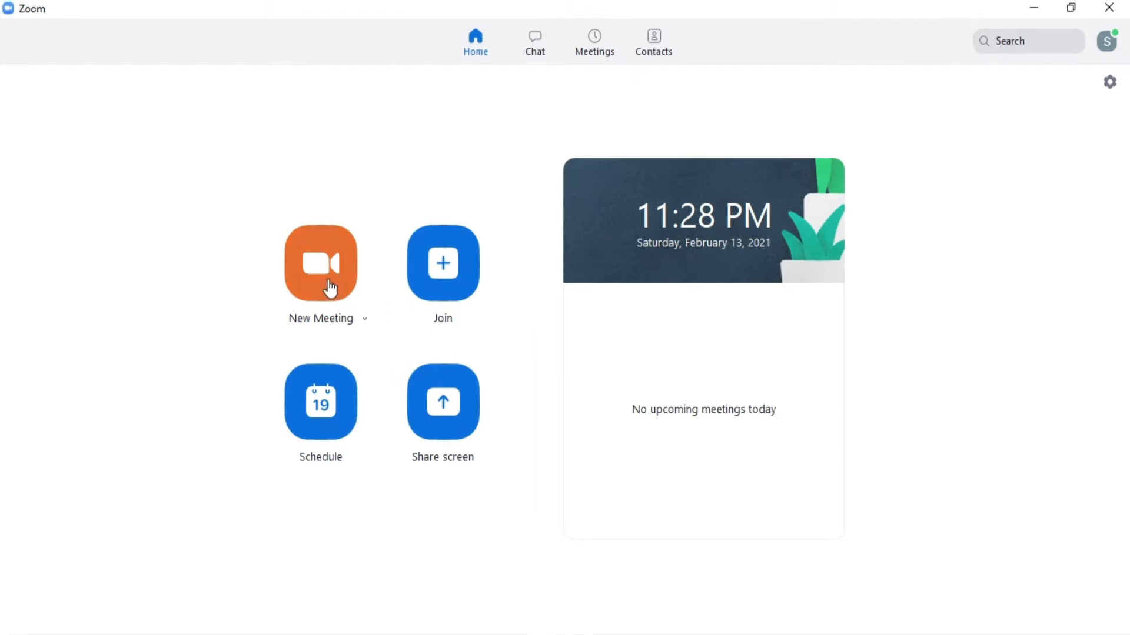
Step: Start a new Zoom meeting and open the Reactions menu with the Raise Hand option
{"action": "left_click", "coordinate": [320, 263]}
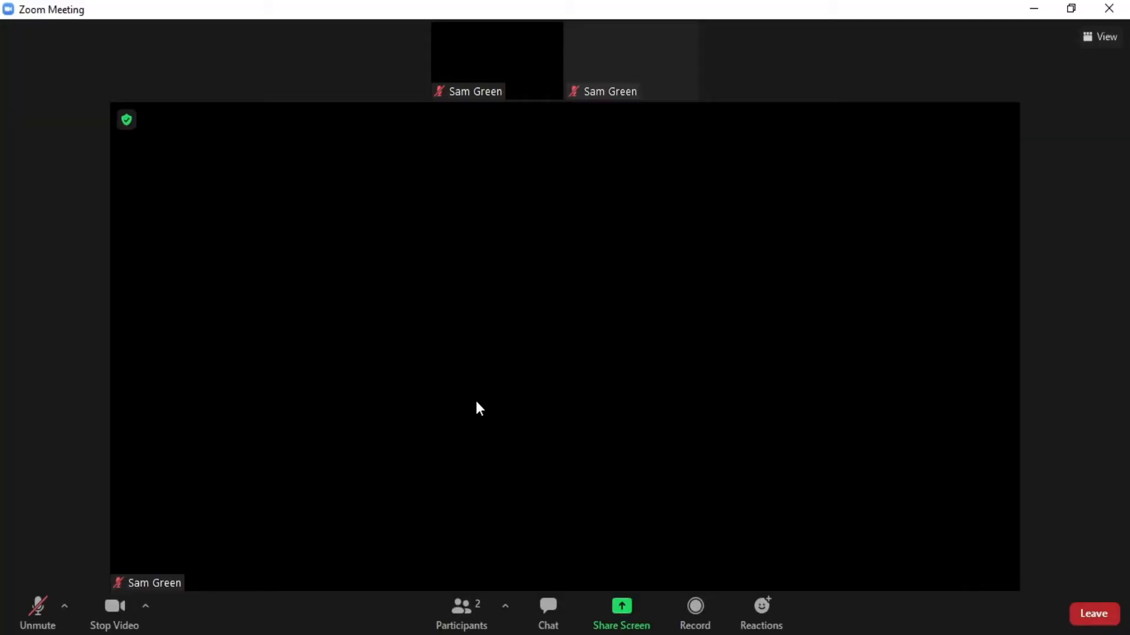
{"action": "left_click", "coordinate": [761, 616]}
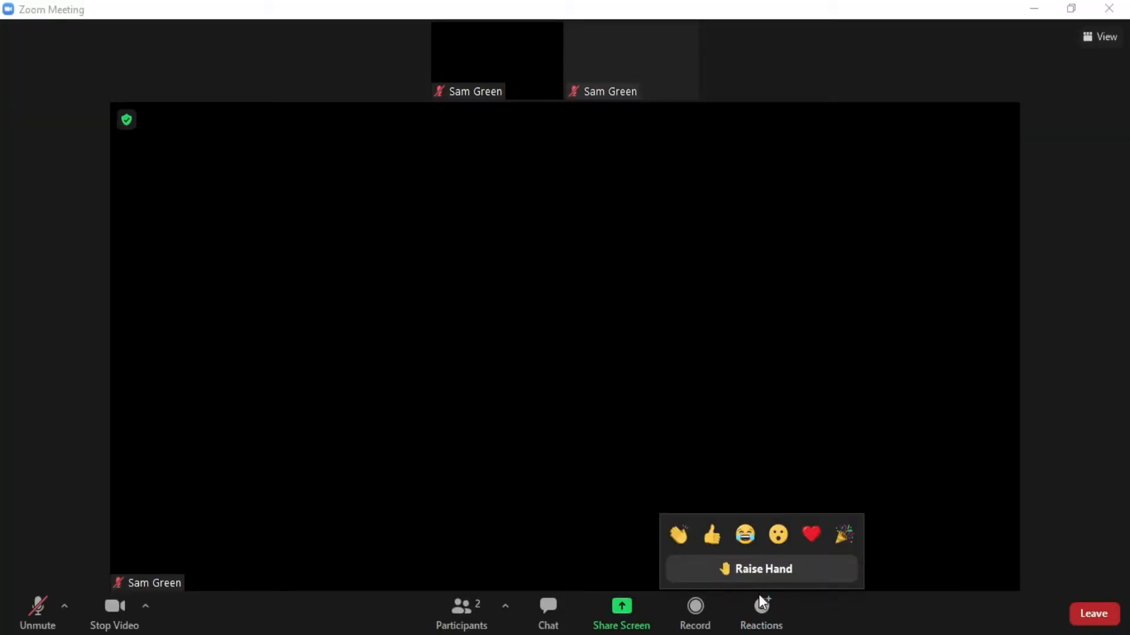
Step: Choose Raise Hand from the Reactions menu so a hand shows on your video
{"action": "left_click", "coordinate": [761, 569]}
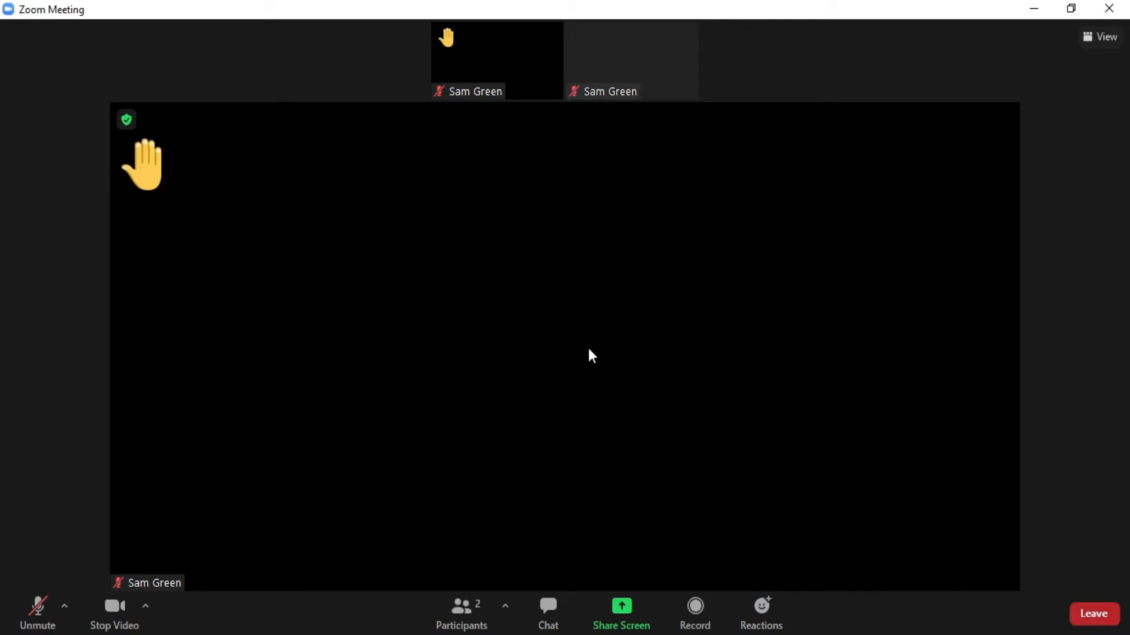
{"action": "mouse_move", "coordinate": [425, 146]}
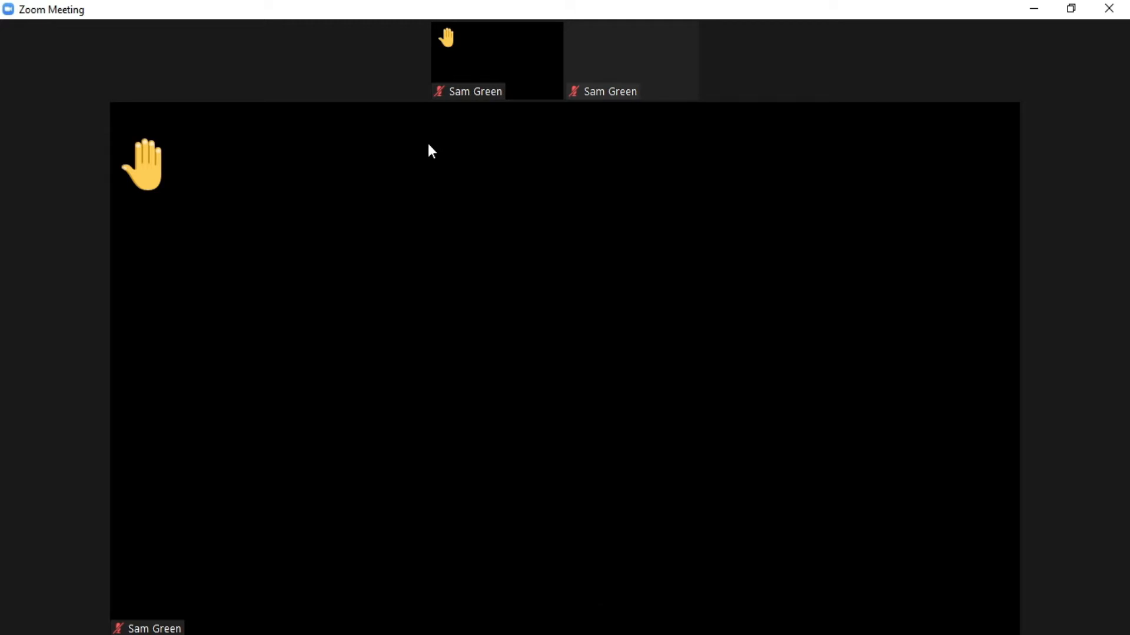
{"action": "left_click", "coordinate": [728, 609]}
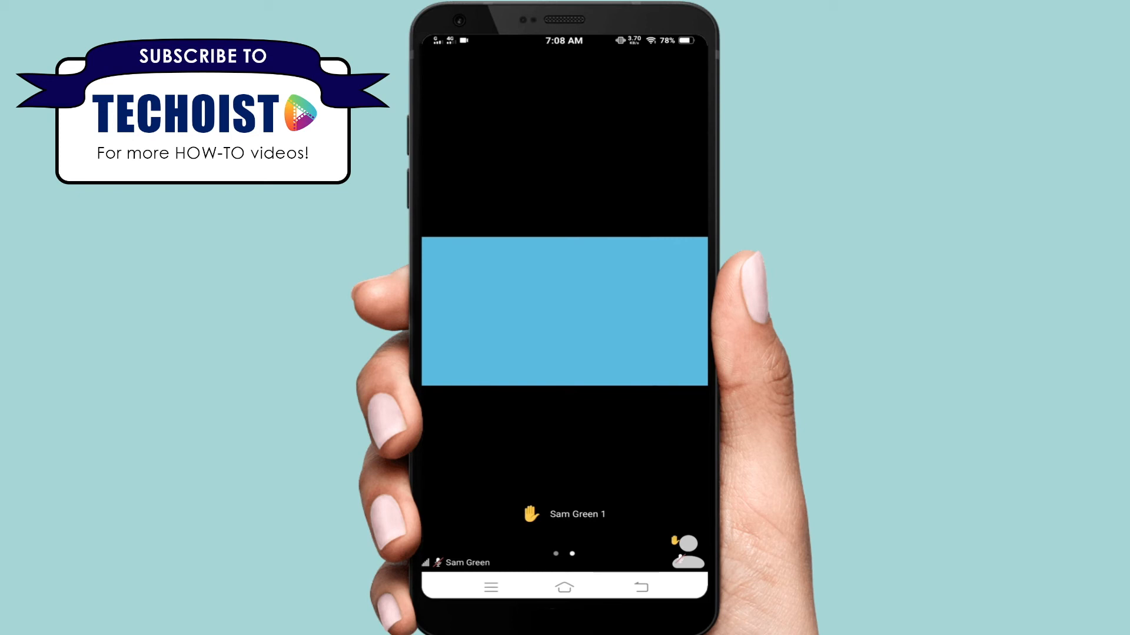
Step: On Android, lower the raised hand from the More menu
{"action": "left_click", "coordinate": [679, 551]}
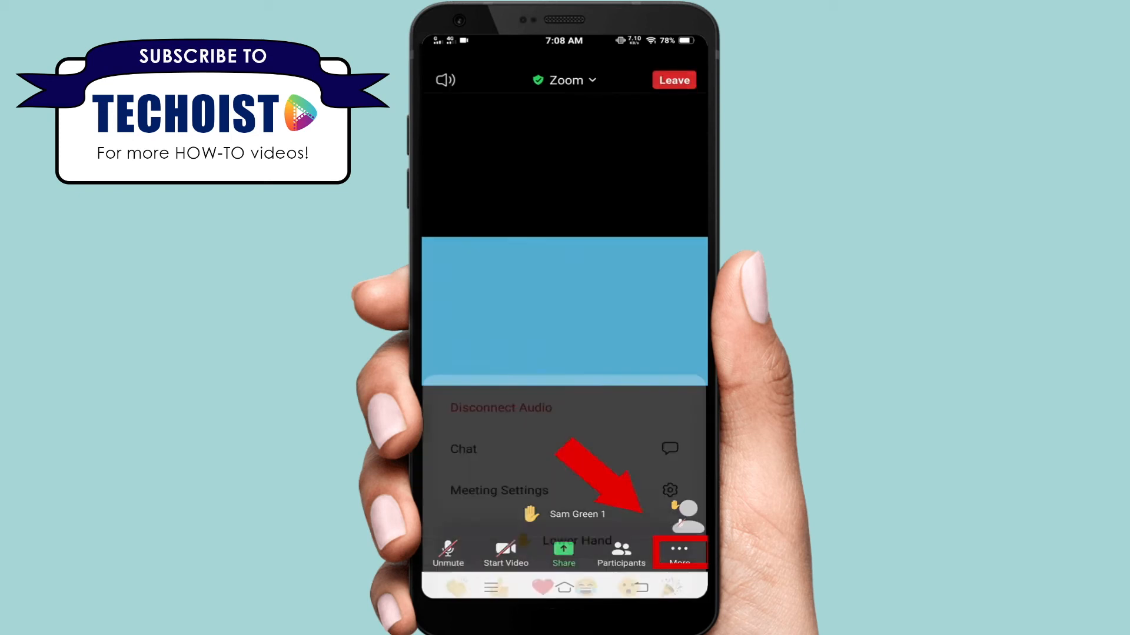
{"action": "left_click", "coordinate": [681, 551]}
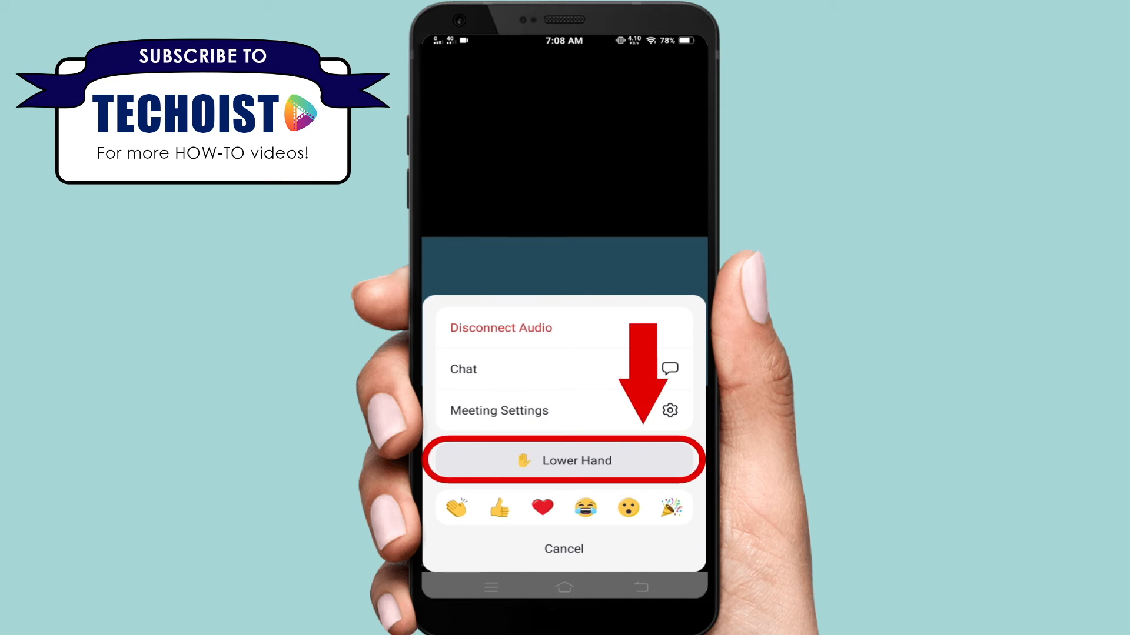
{"action": "left_click", "coordinate": [563, 461]}
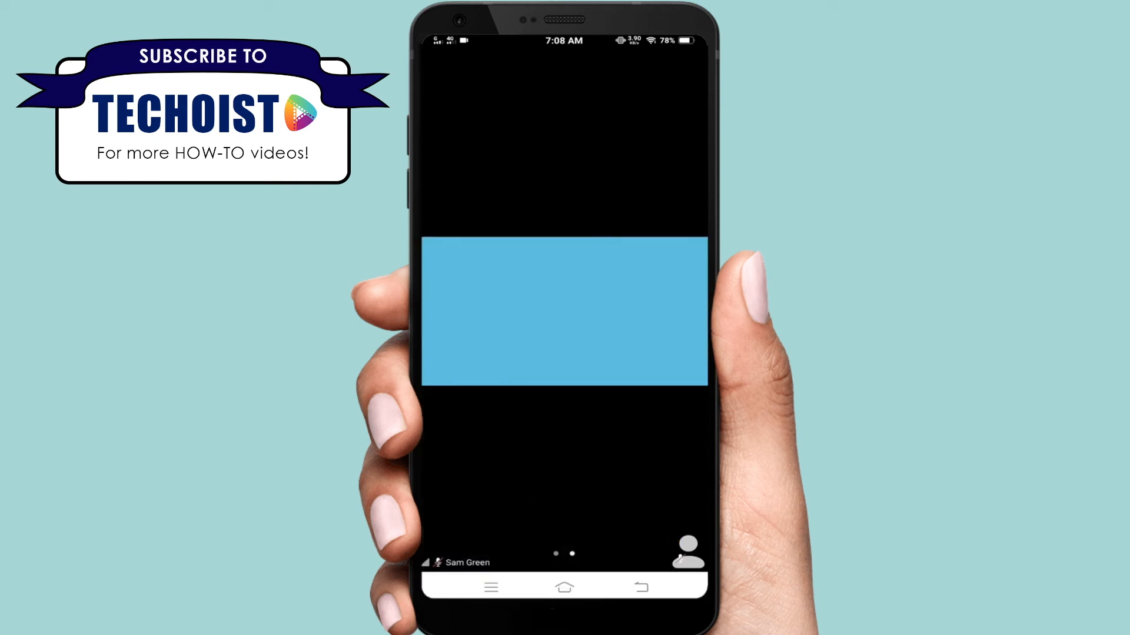